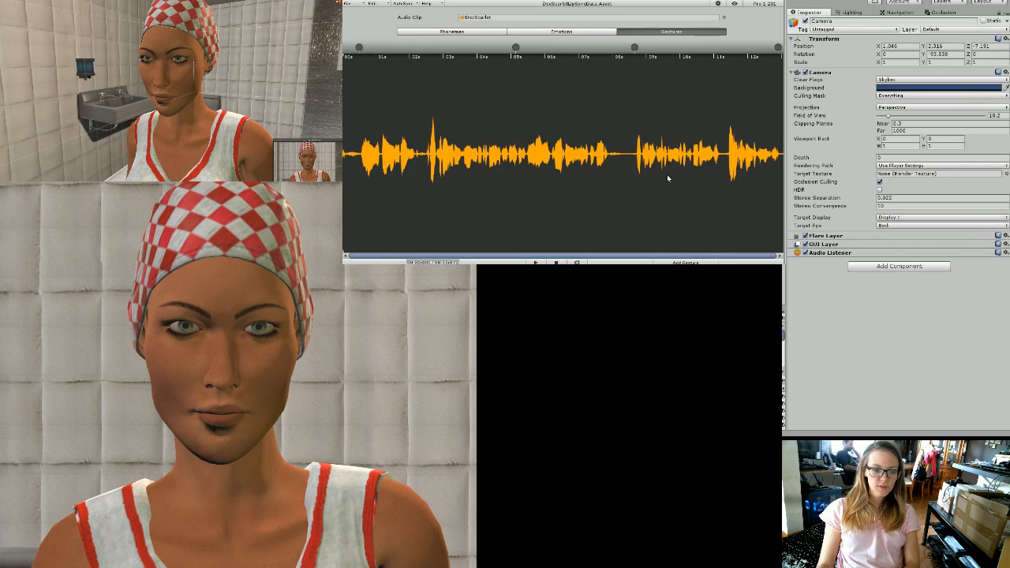
pyautogui.moveTo(609, 196)
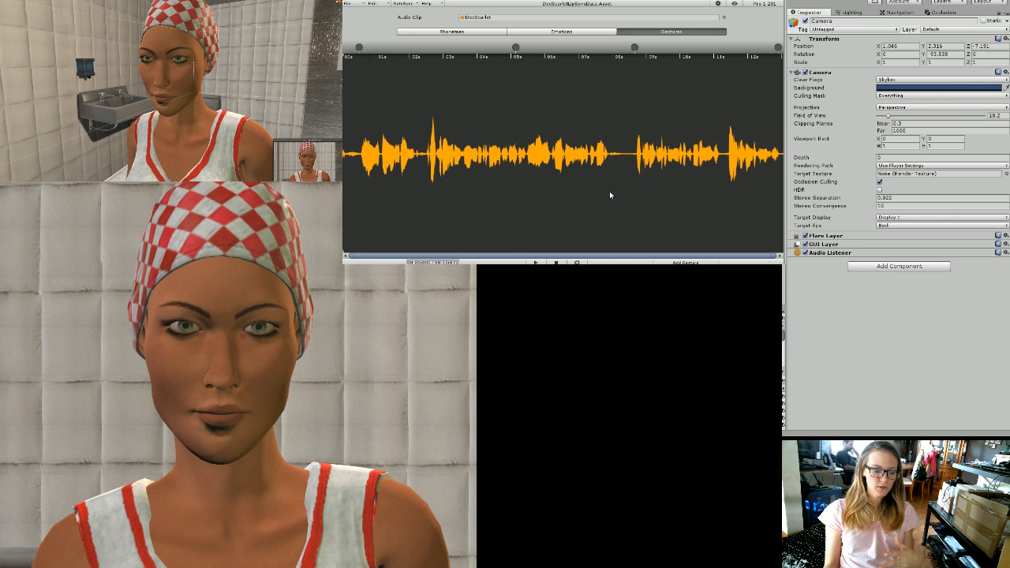
pyautogui.moveTo(672, 110)
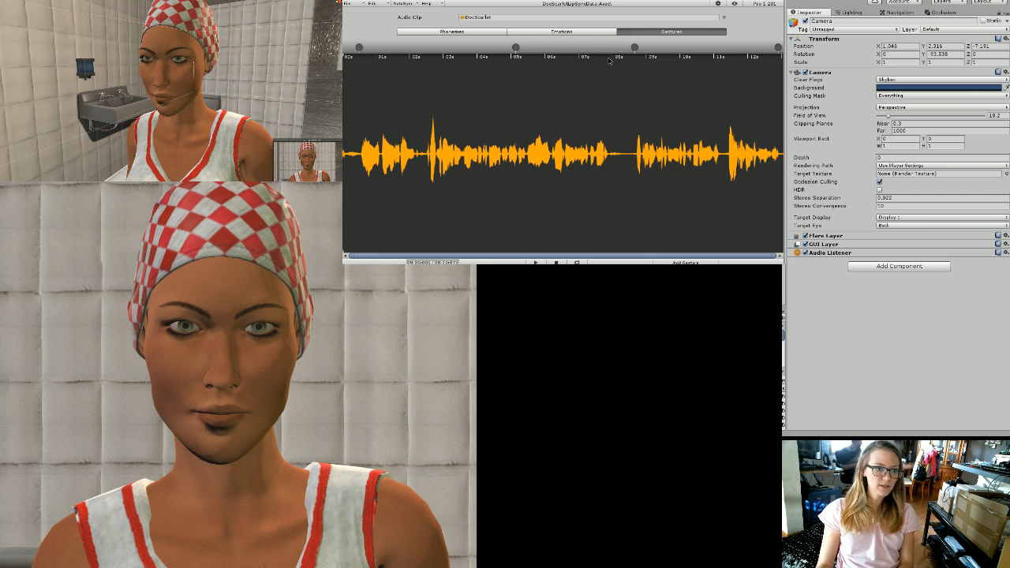
pyautogui.moveTo(739, 149)
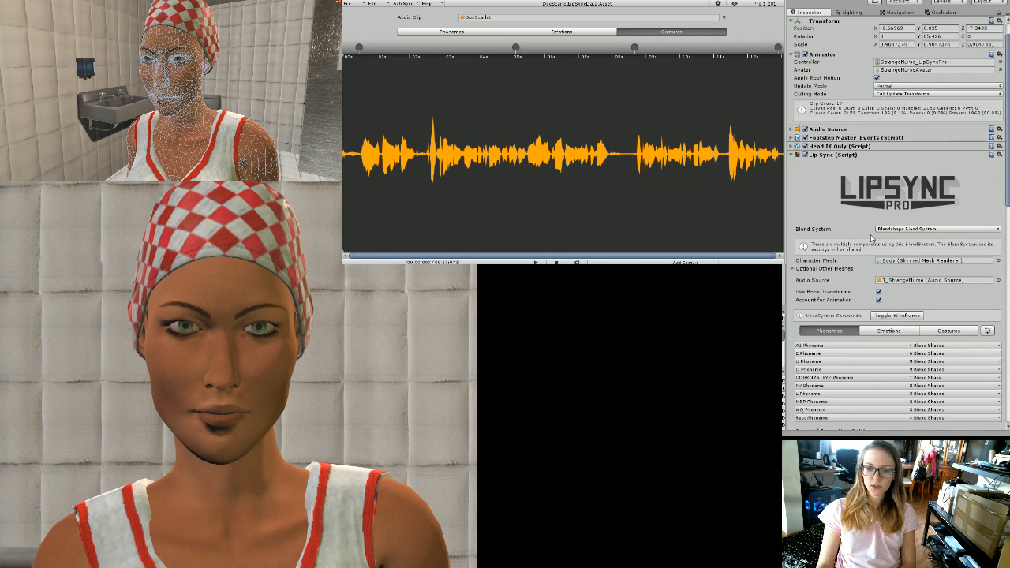
pyautogui.scroll(-3)
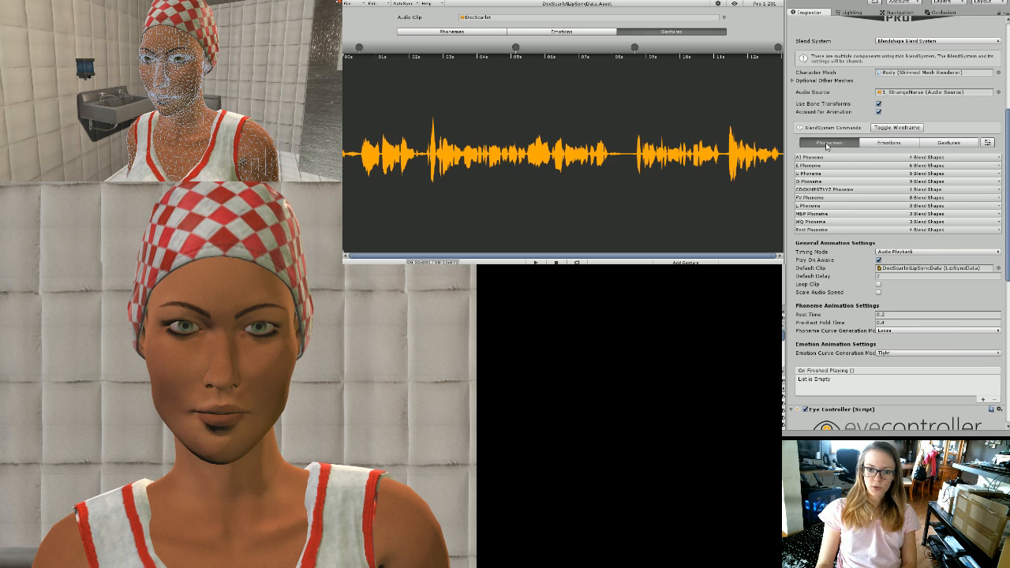
pyautogui.moveTo(802, 170)
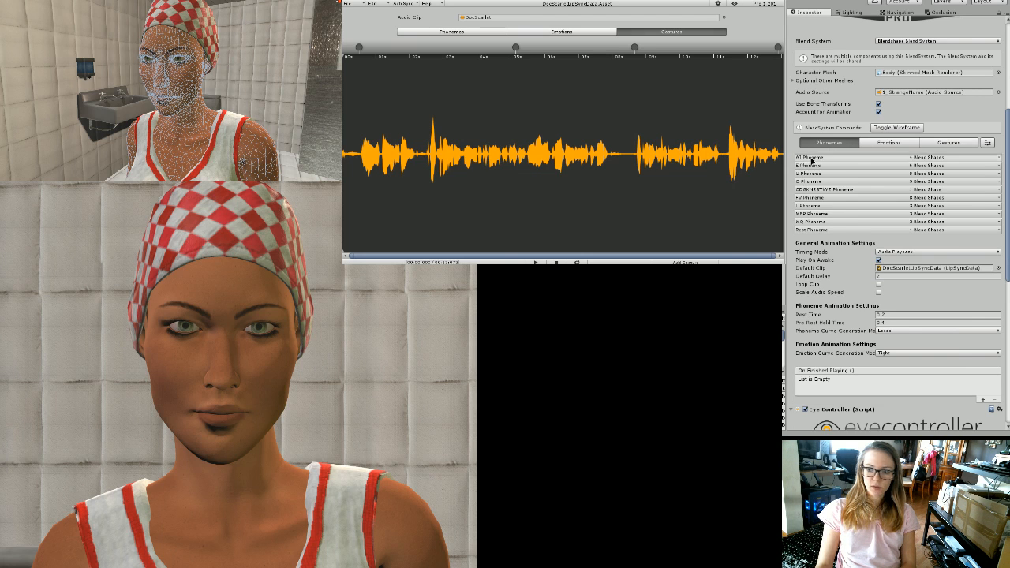
# Step: Expand the AI phoneme pose and adjust one of its mouth blend shape strengths
pyautogui.click(805, 158)
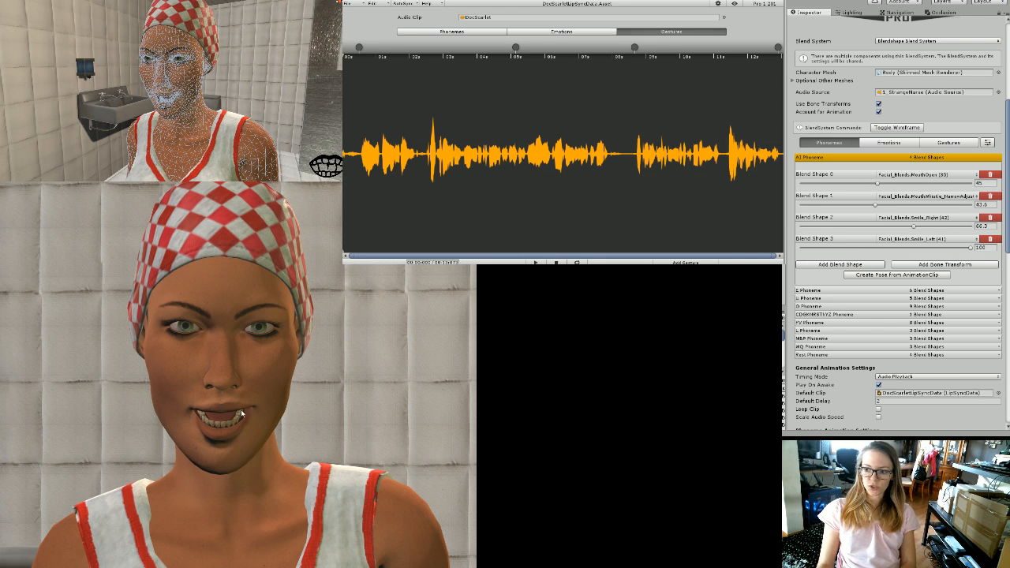
pyautogui.moveTo(177, 424)
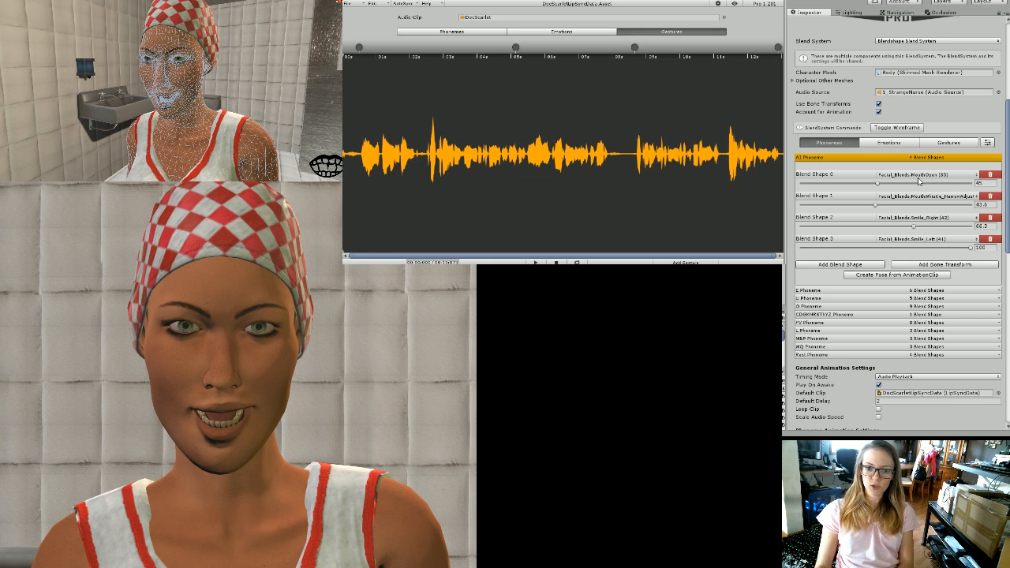
pyautogui.moveTo(947, 211)
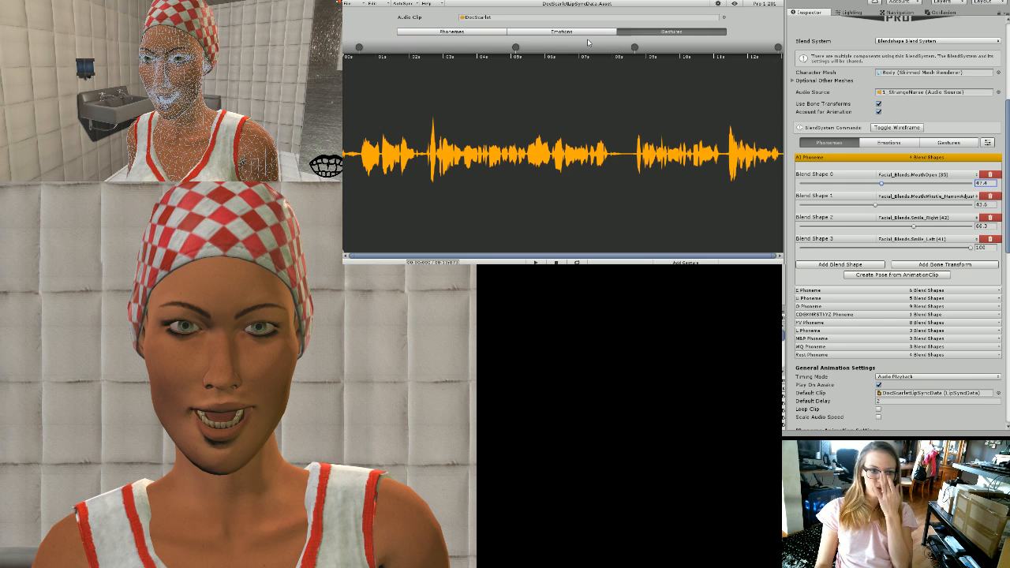
pyautogui.moveTo(571, 90)
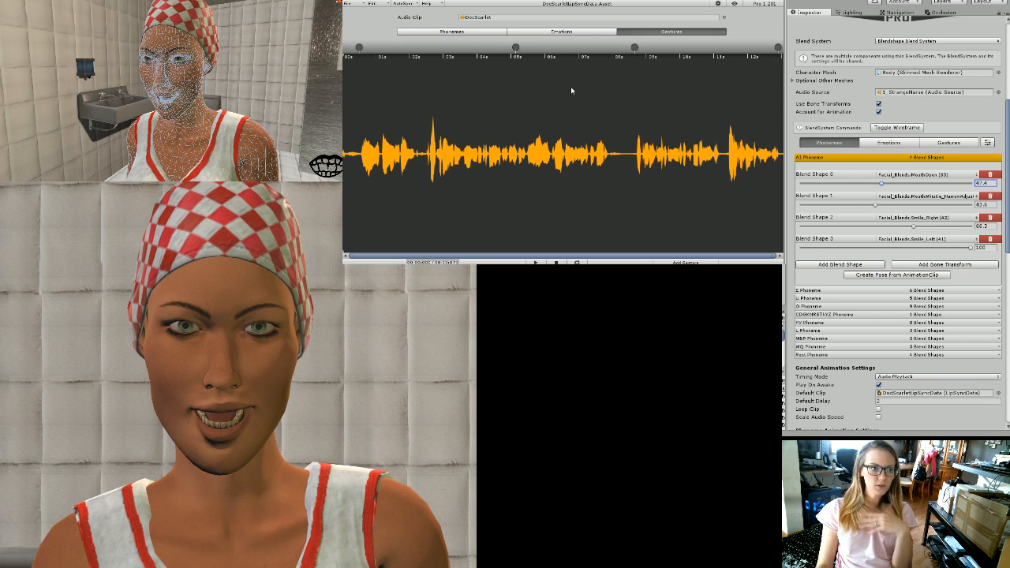
pyautogui.moveTo(445, 4)
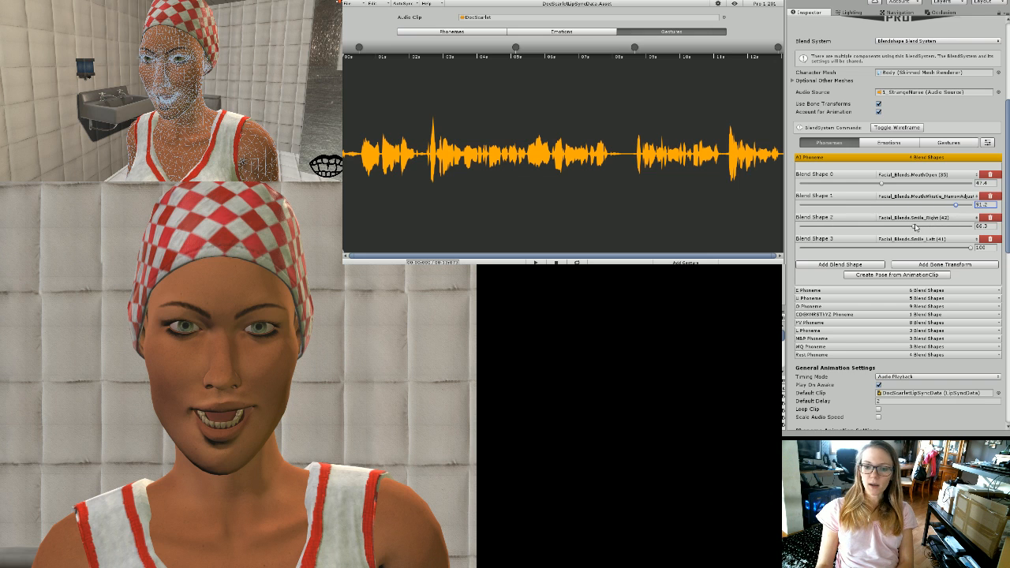
pyautogui.moveTo(904, 227); pyautogui.dragTo(849, 227)
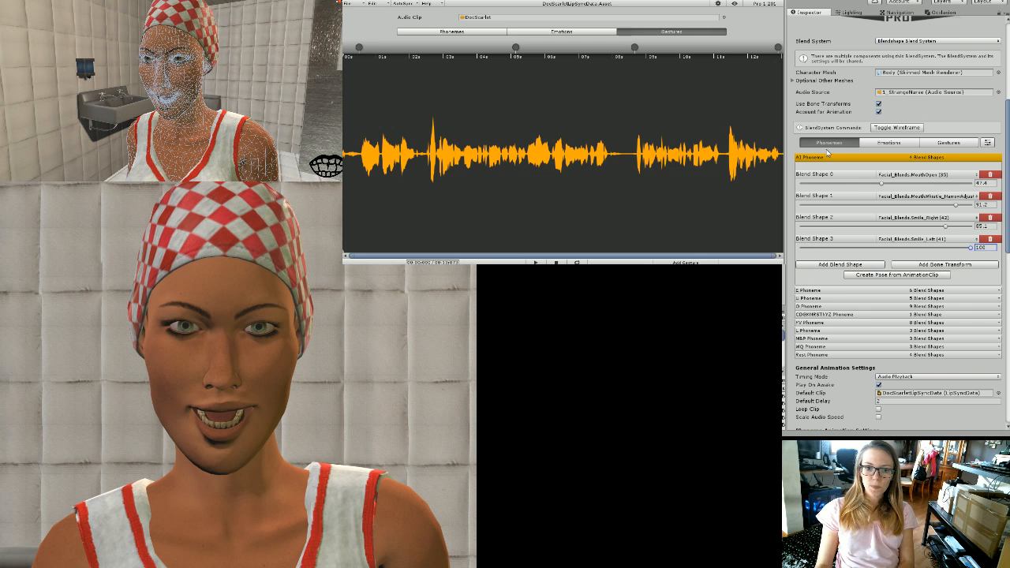
# Step: Review the E pose briefly, then expand the CDGKNRSThYZ consonant pose for editing
pyautogui.click(805, 166)
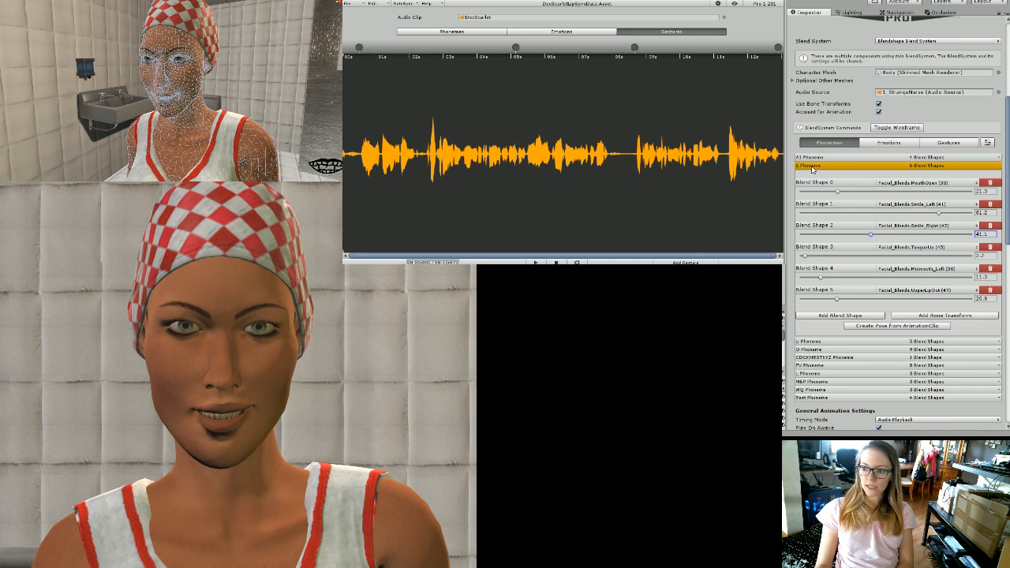
pyautogui.click(812, 172)
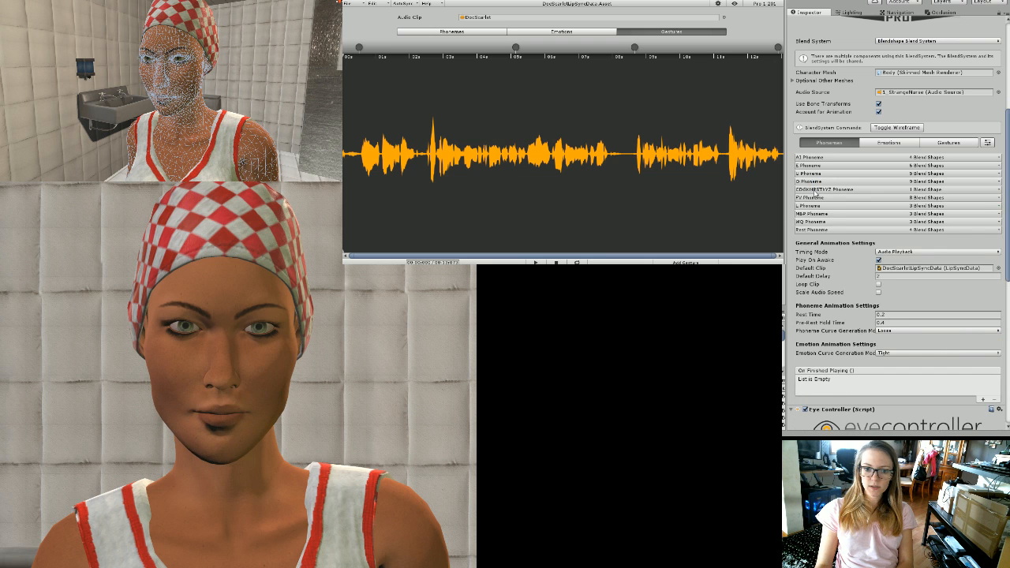
pyautogui.click(823, 189)
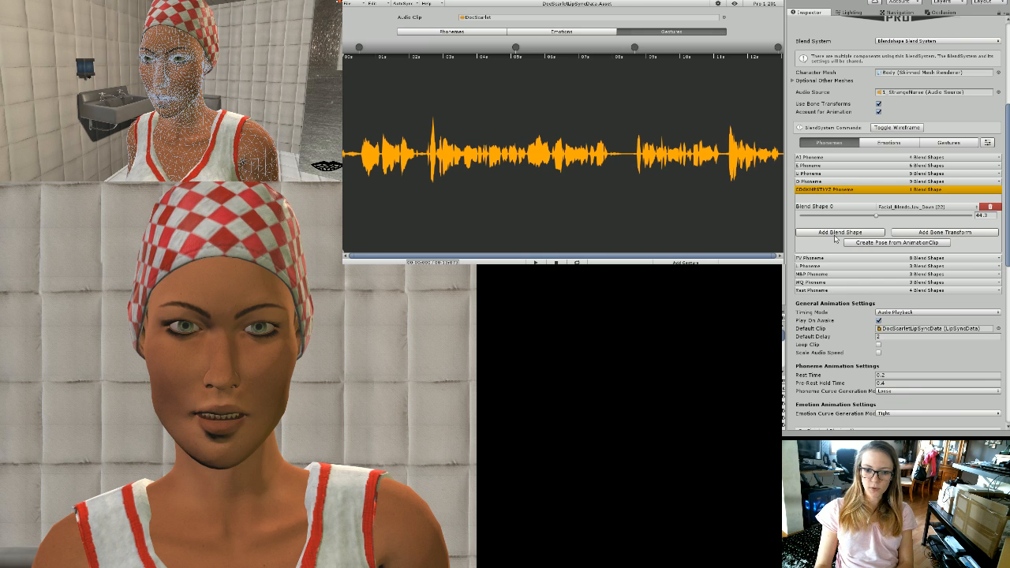
# Step: Add a new blend shape to the consonant pose, pick the shape it drives and set its strength
pyautogui.click(838, 231)
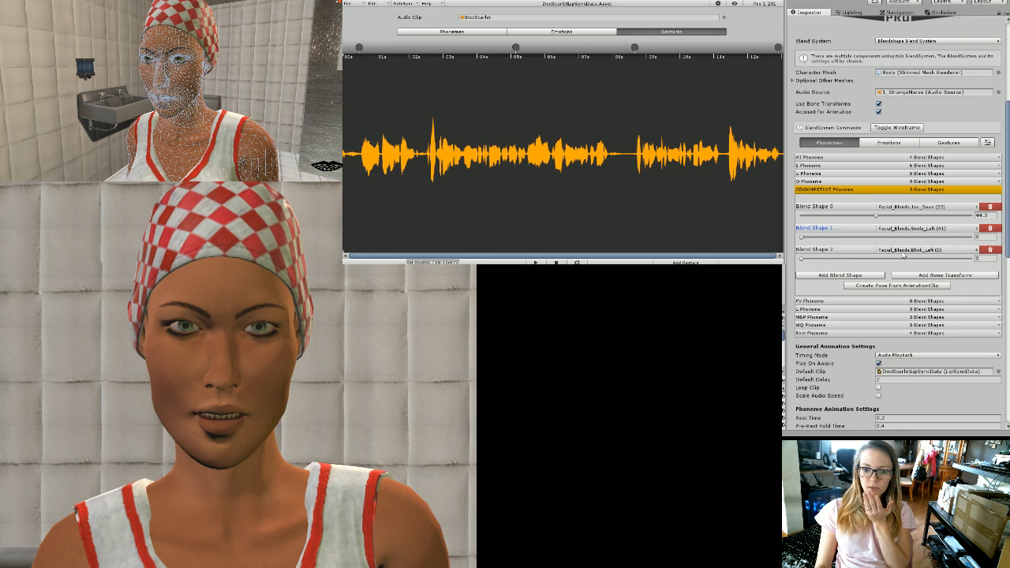
pyautogui.click(934, 250)
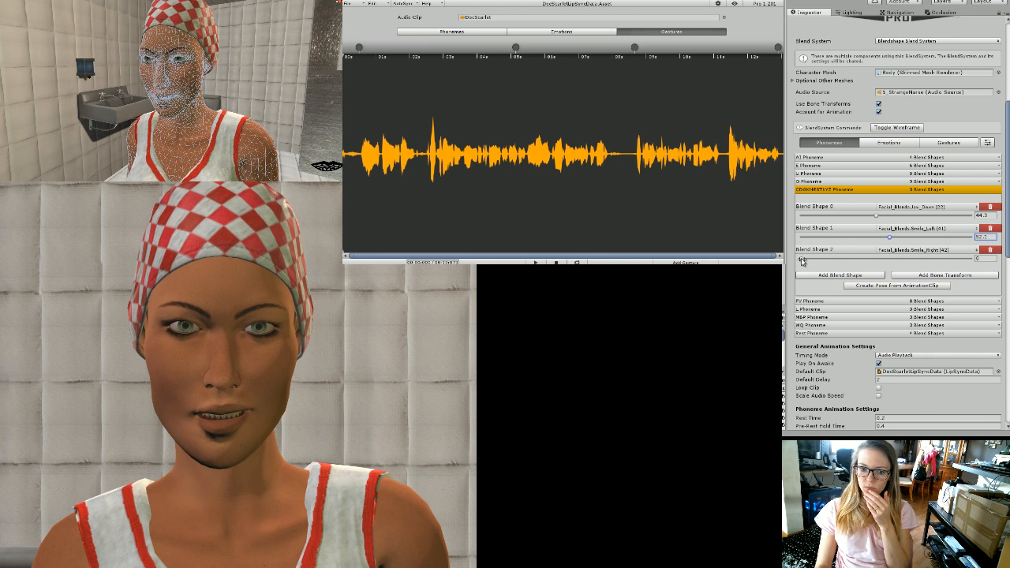
pyautogui.moveTo(802, 258); pyautogui.dragTo(855, 258)
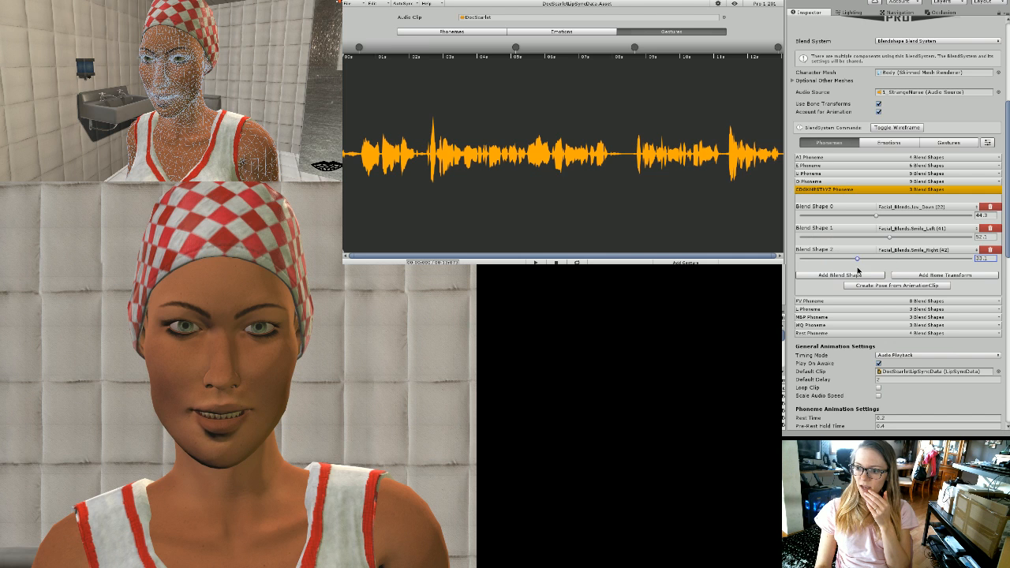
pyautogui.moveTo(800, 196)
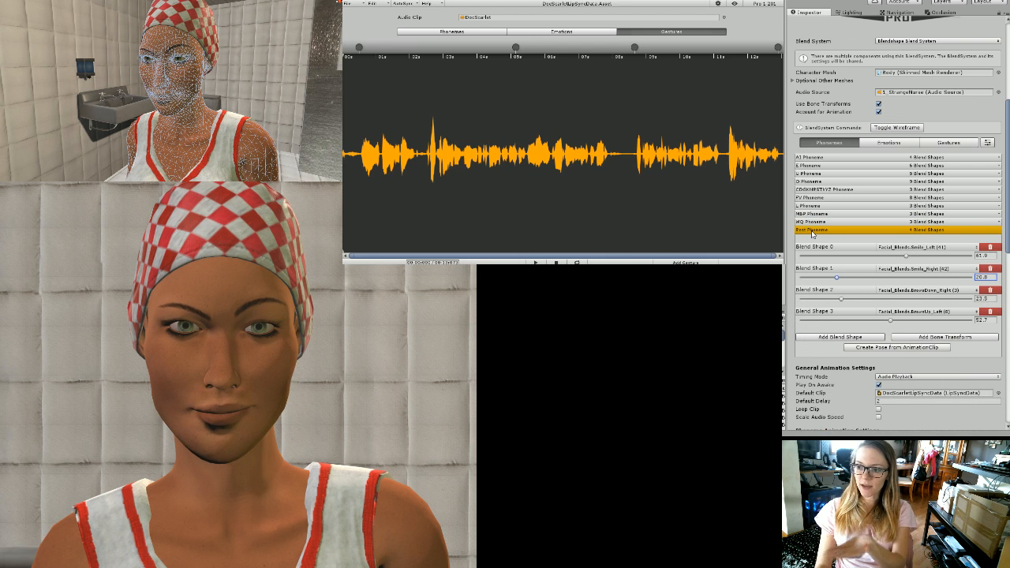
# Step: Collapse the Rest pose after reviewing it and switch to the character's emotion settings
pyautogui.click(813, 230)
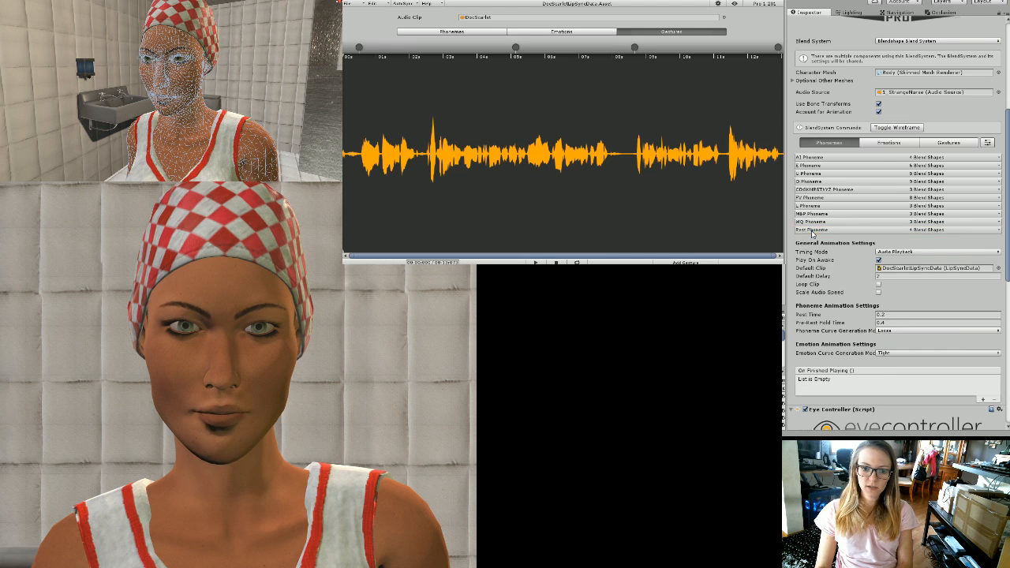
pyautogui.click(889, 142)
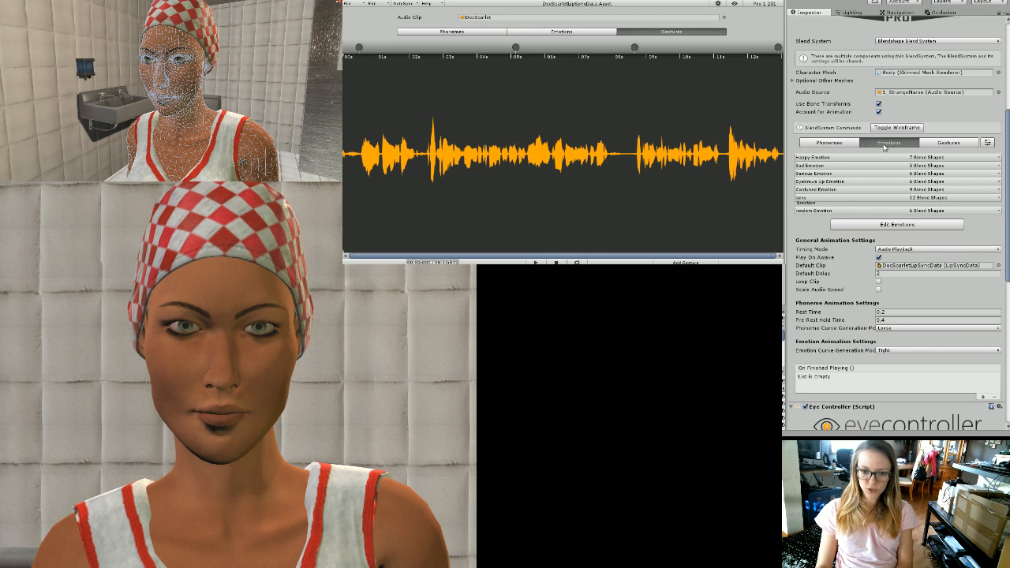
pyautogui.moveTo(840, 187)
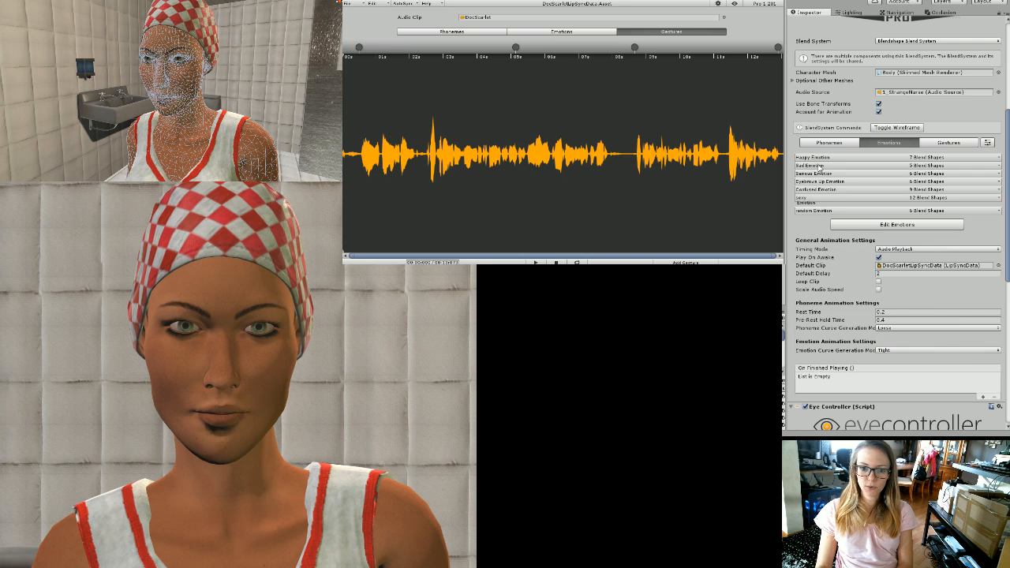
# Step: Preview the first through fifth custom emotions' facial poses on the character
pyautogui.click(836, 167)
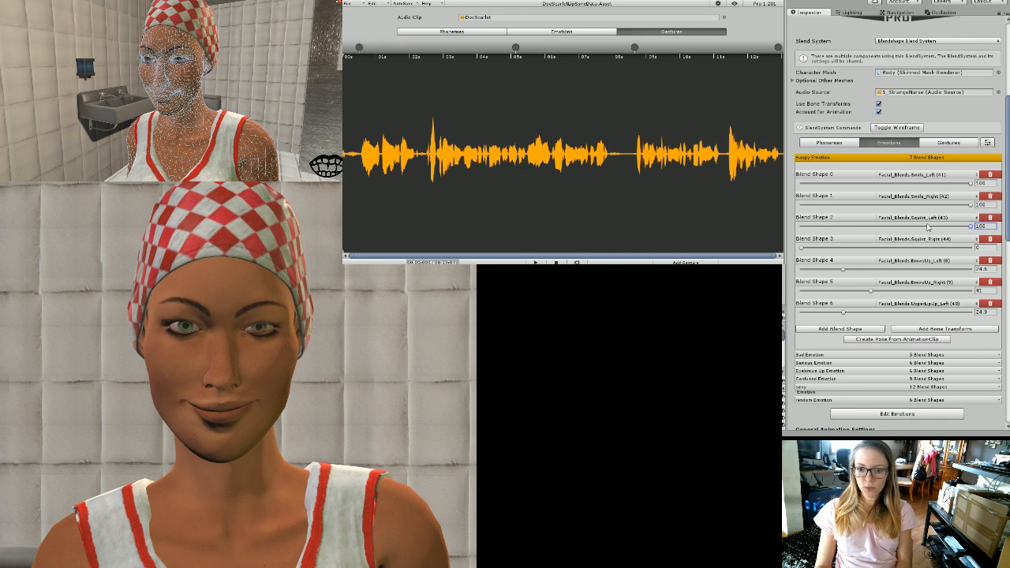
pyautogui.moveTo(928, 269)
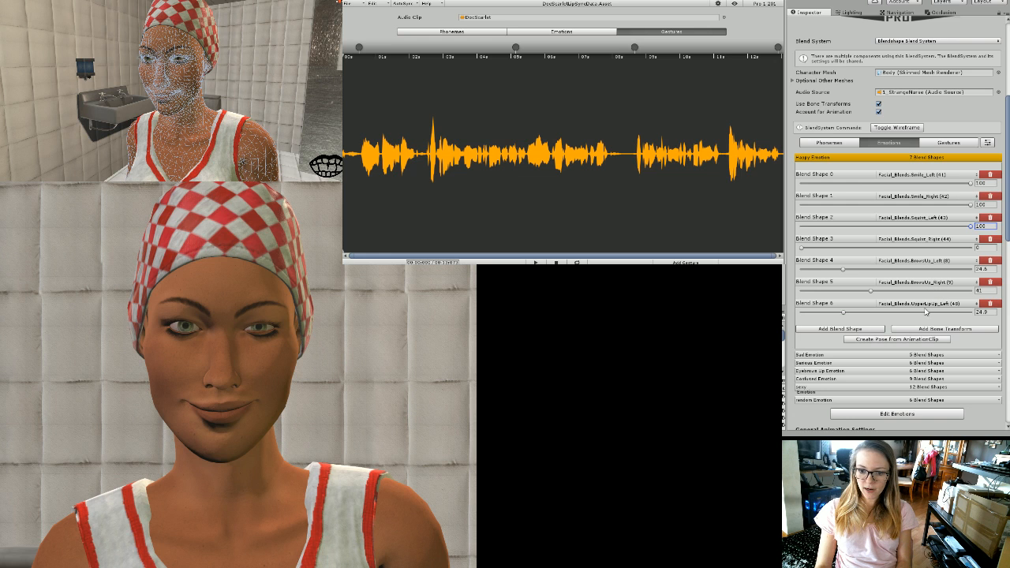
pyautogui.moveTo(817, 172)
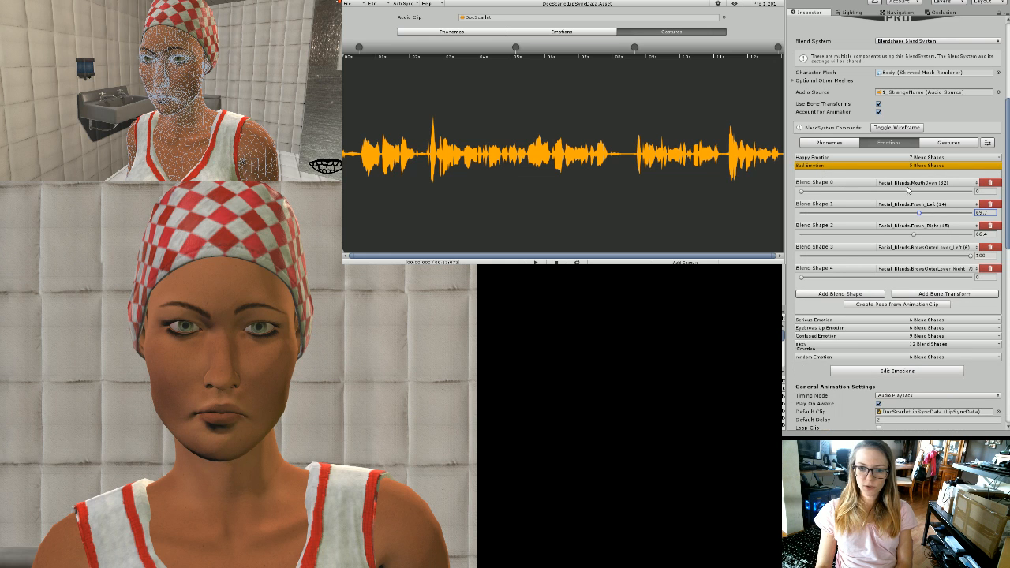
pyautogui.moveTo(912, 276)
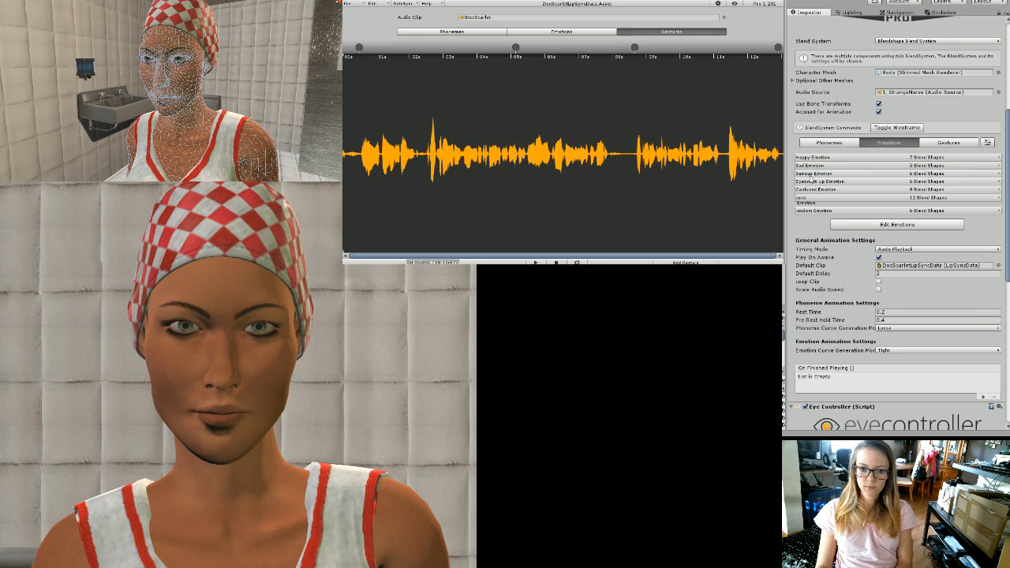
pyautogui.click(829, 174)
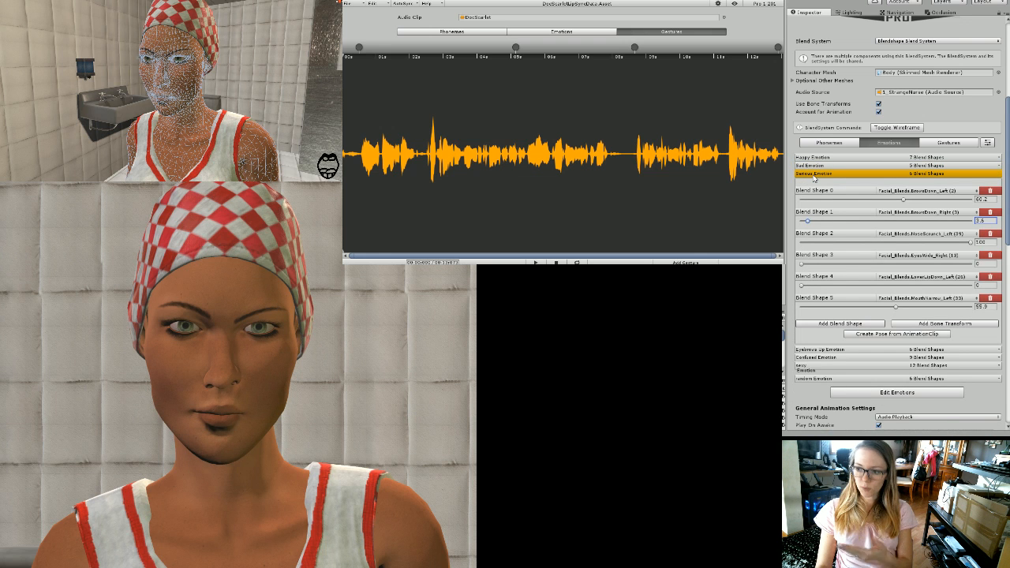
pyautogui.click(820, 182)
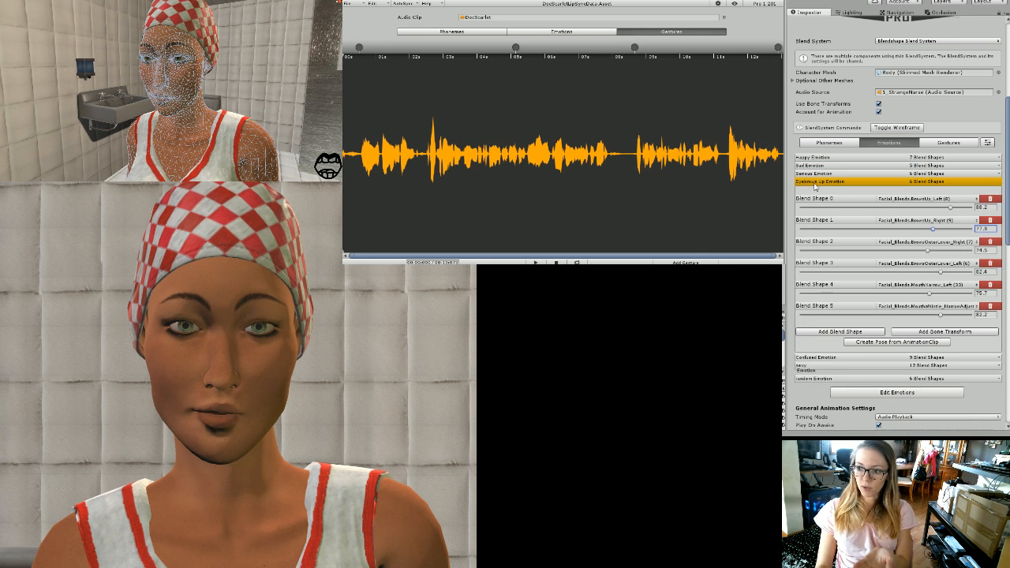
pyautogui.click(817, 189)
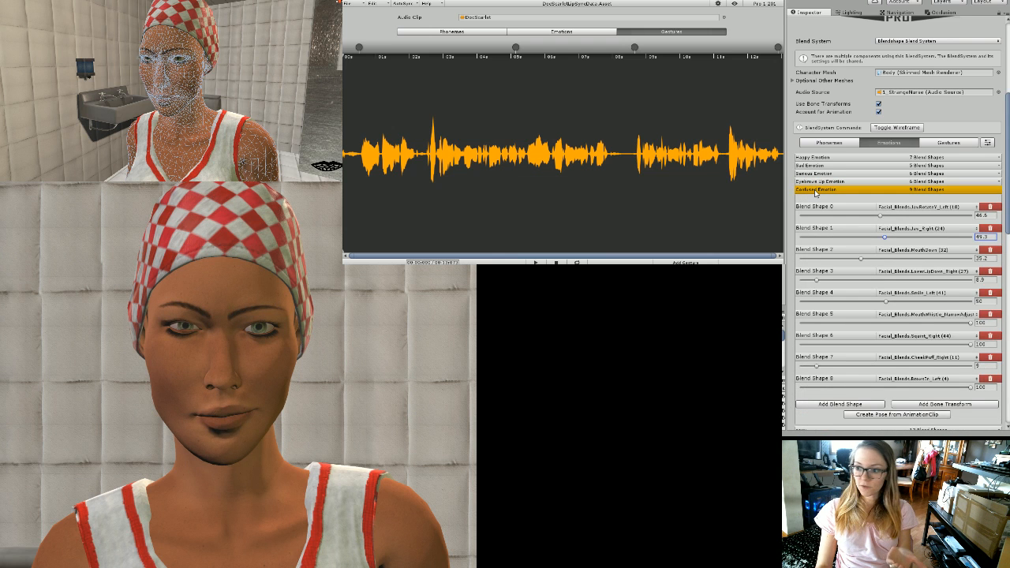
pyautogui.click(818, 196)
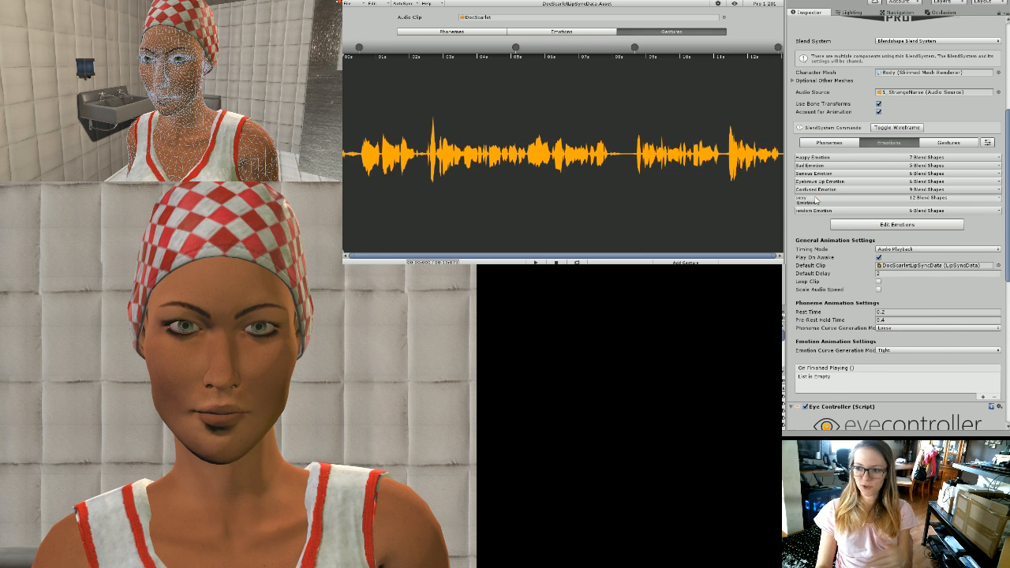
# Step: Preview the sixth and last emotions, then show emotion markers on the dialogue timeline
pyautogui.click(813, 202)
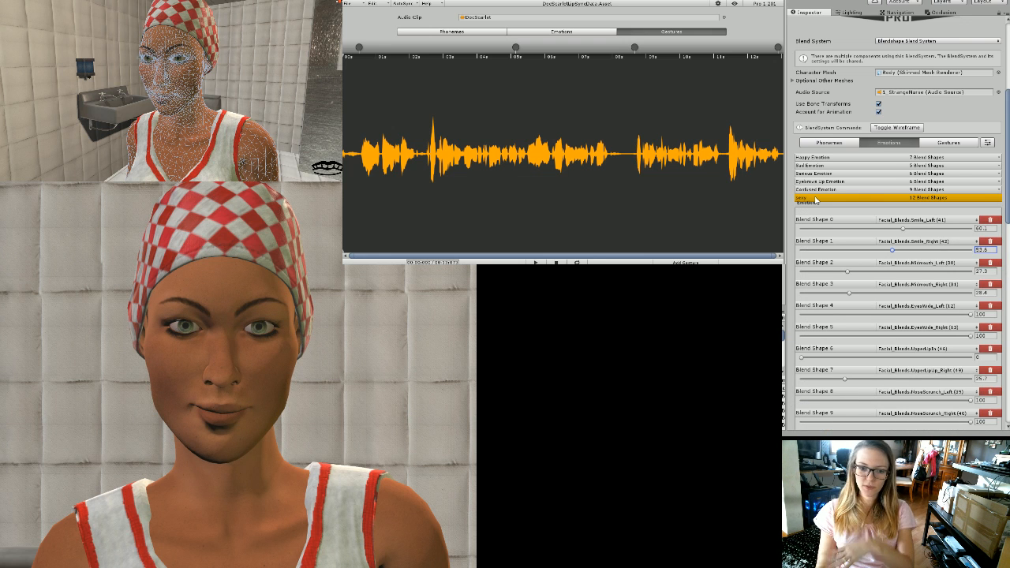
pyautogui.click(828, 211)
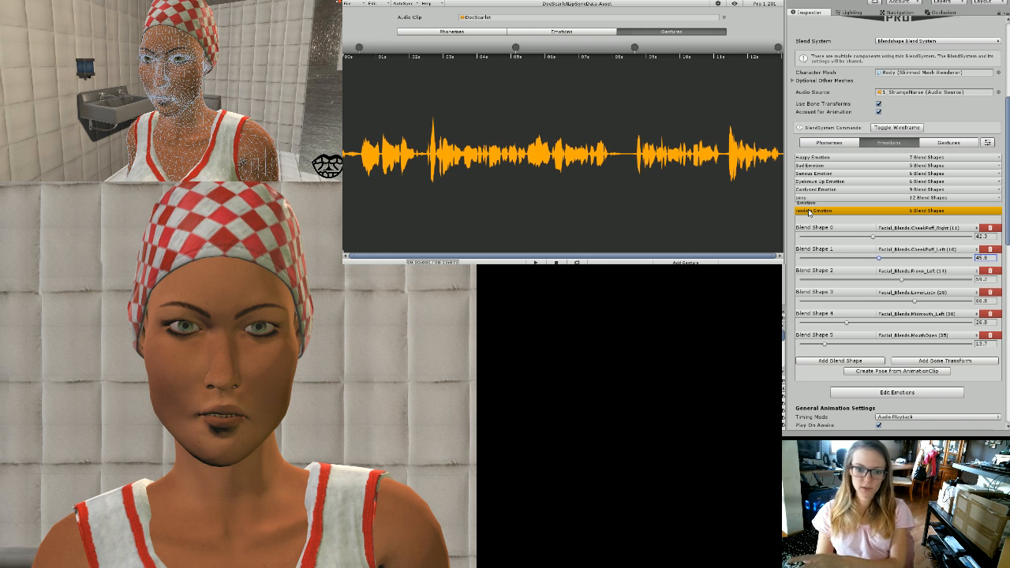
pyautogui.click(799, 212)
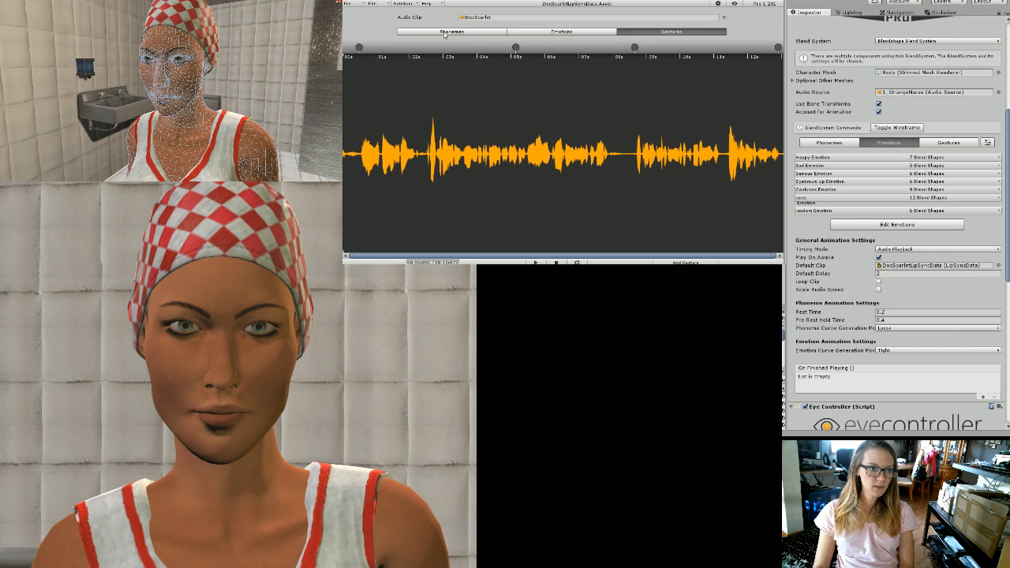
pyautogui.click(561, 32)
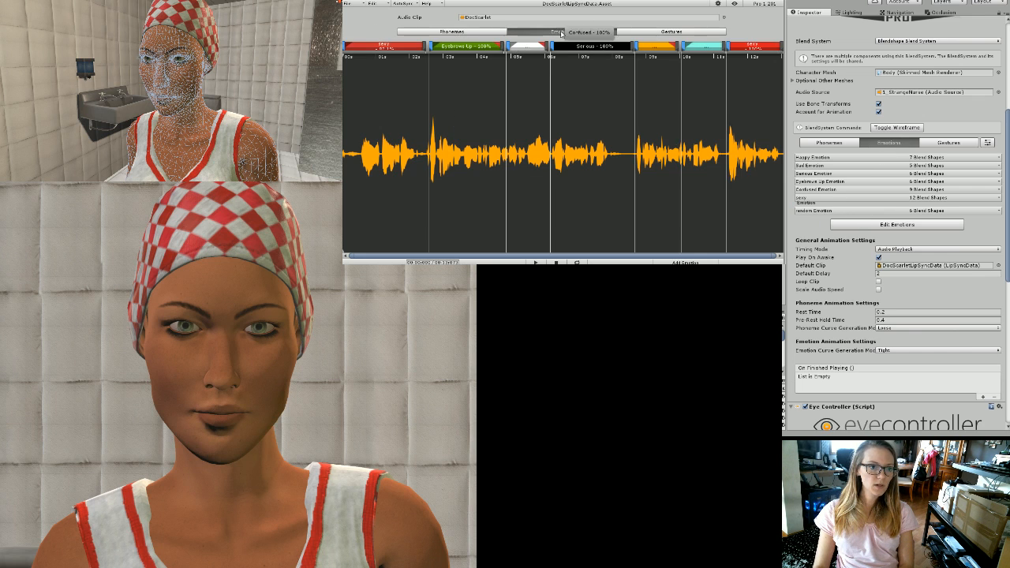
# Step: Return the LipSync inspector to the list of phoneme poses
pyautogui.click(560, 31)
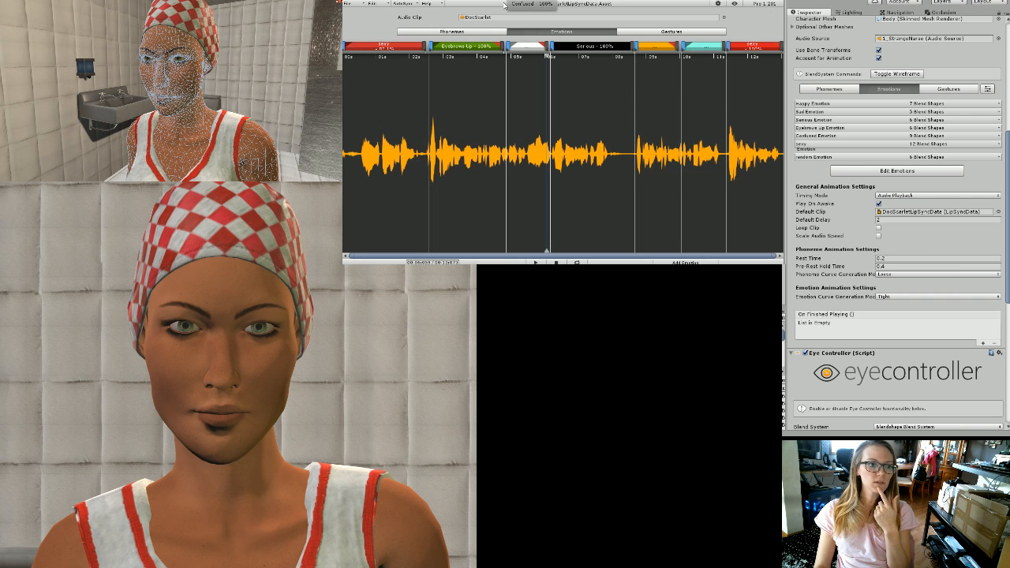
pyautogui.moveTo(738, 192)
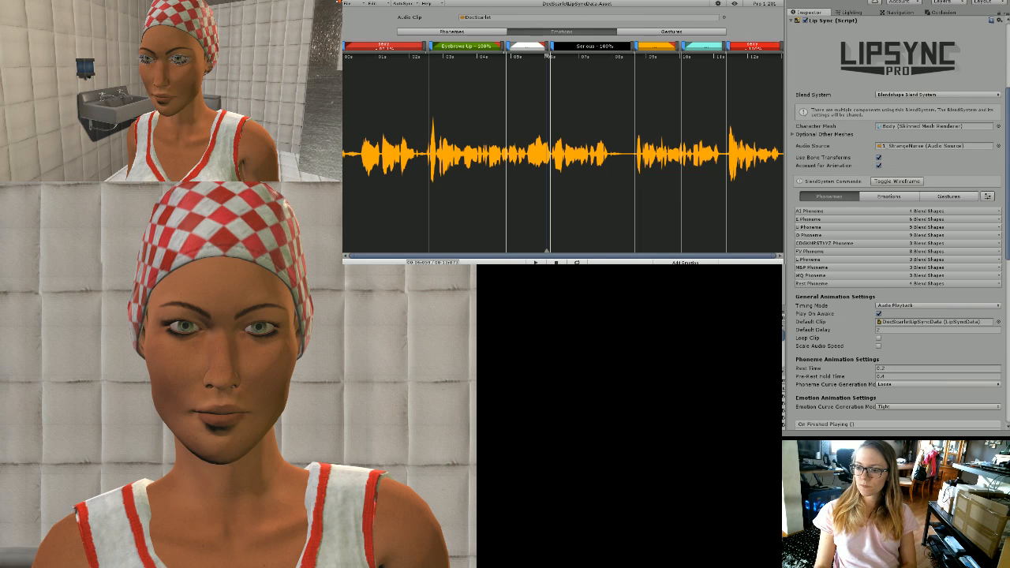
# Step: Reposition an emotion marker along the dialogue timeline
pyautogui.click(896, 181)
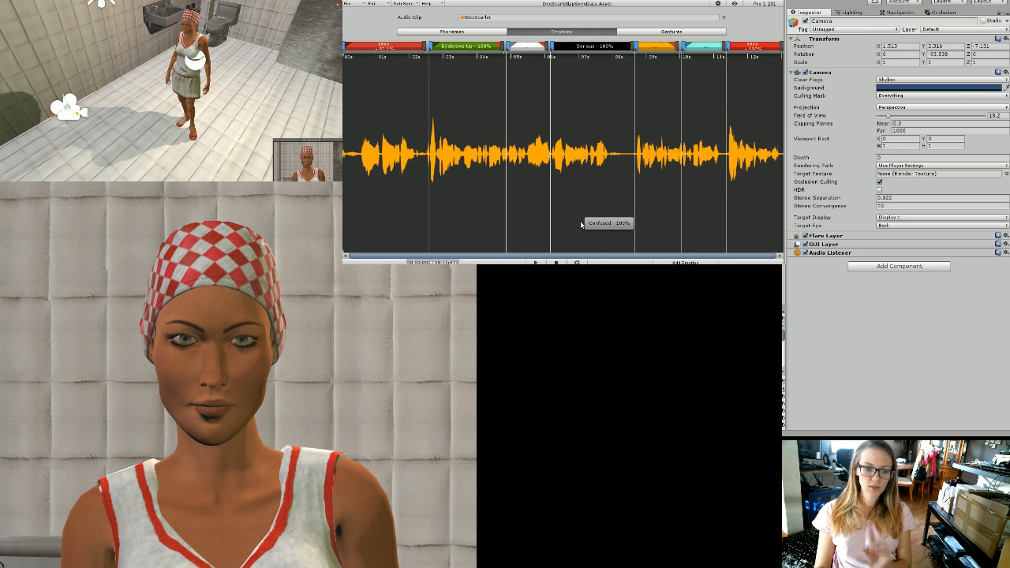
pyautogui.moveTo(535, 142)
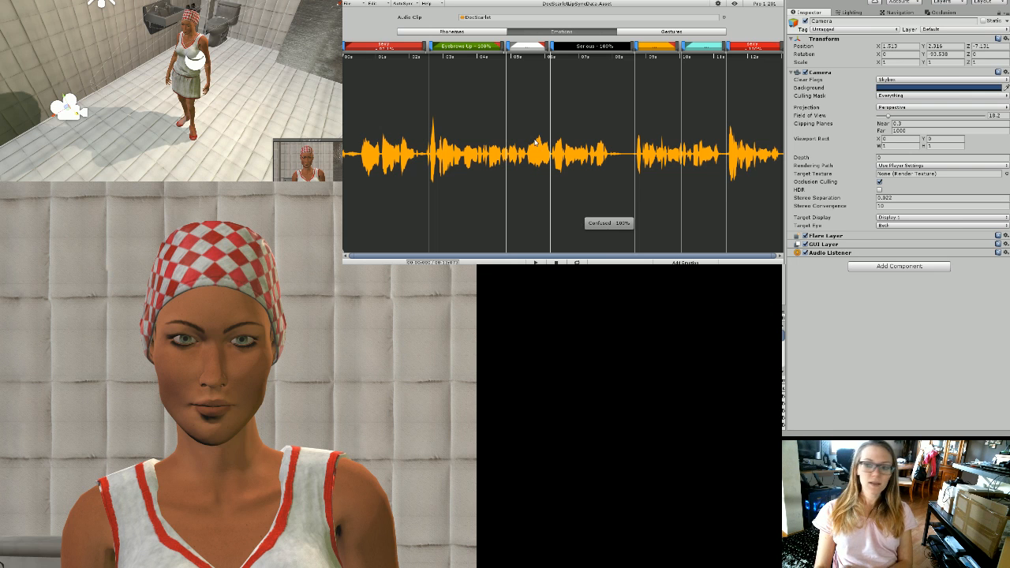
pyautogui.moveTo(561, 148)
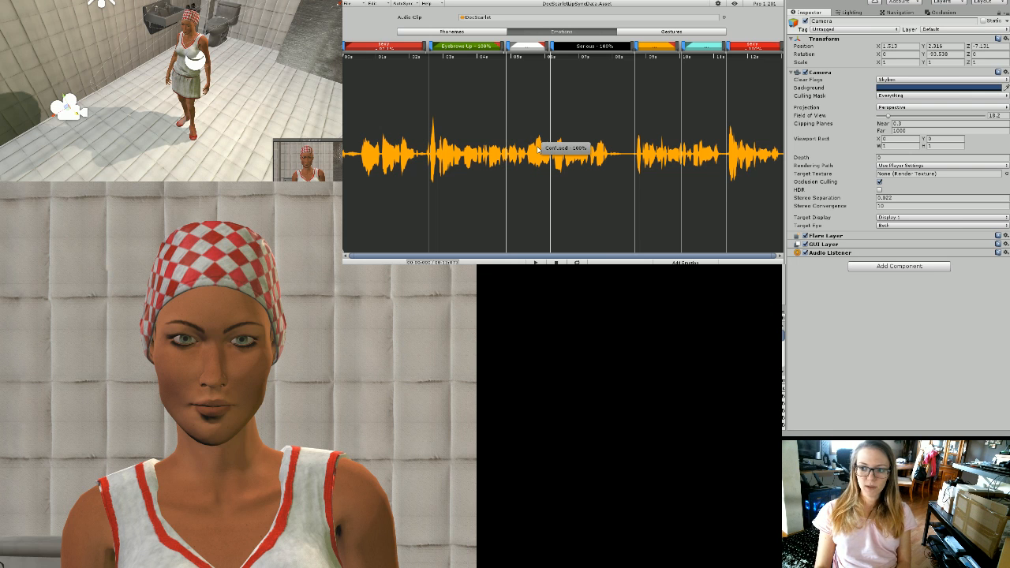
pyautogui.moveTo(505, 180)
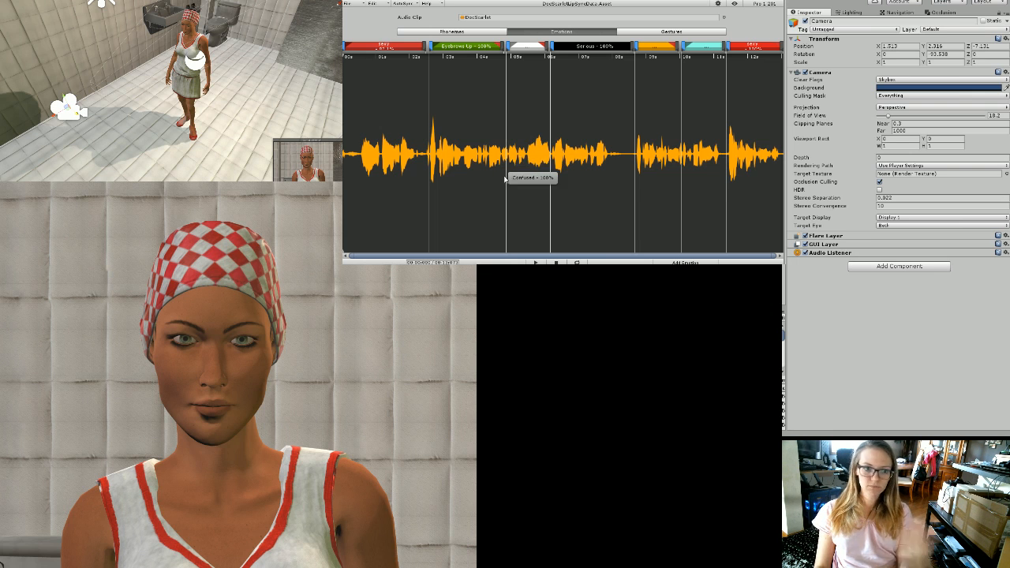